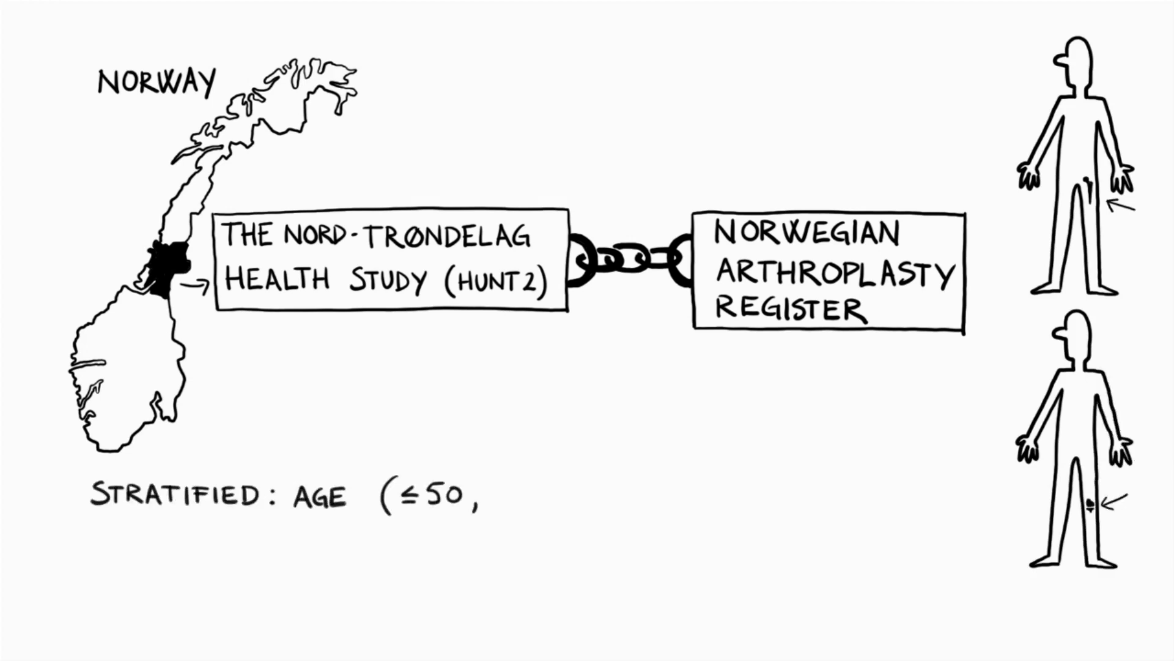
Write 'STRATIFIED: AGE (≤50, 50-69.9, ≥70)' and 'ADJUSTED: SEX, BMI, SMOKING, PHYSIC.' lines.
text(50-69.9, ≥70))
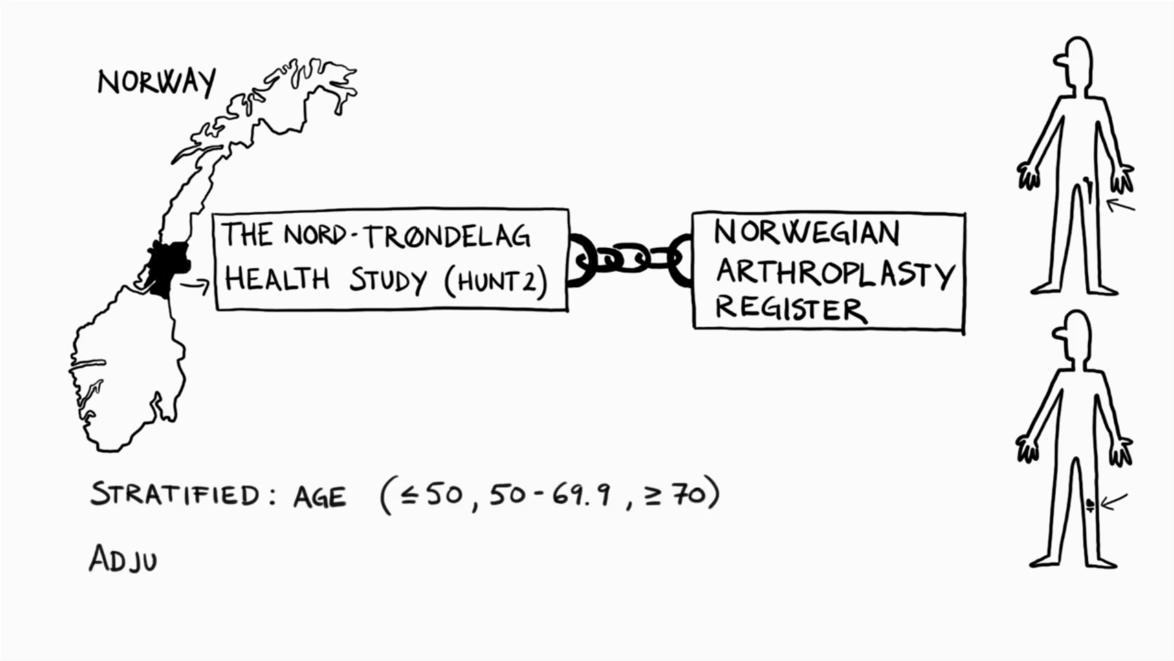
text(STED: SEX, BMI,)
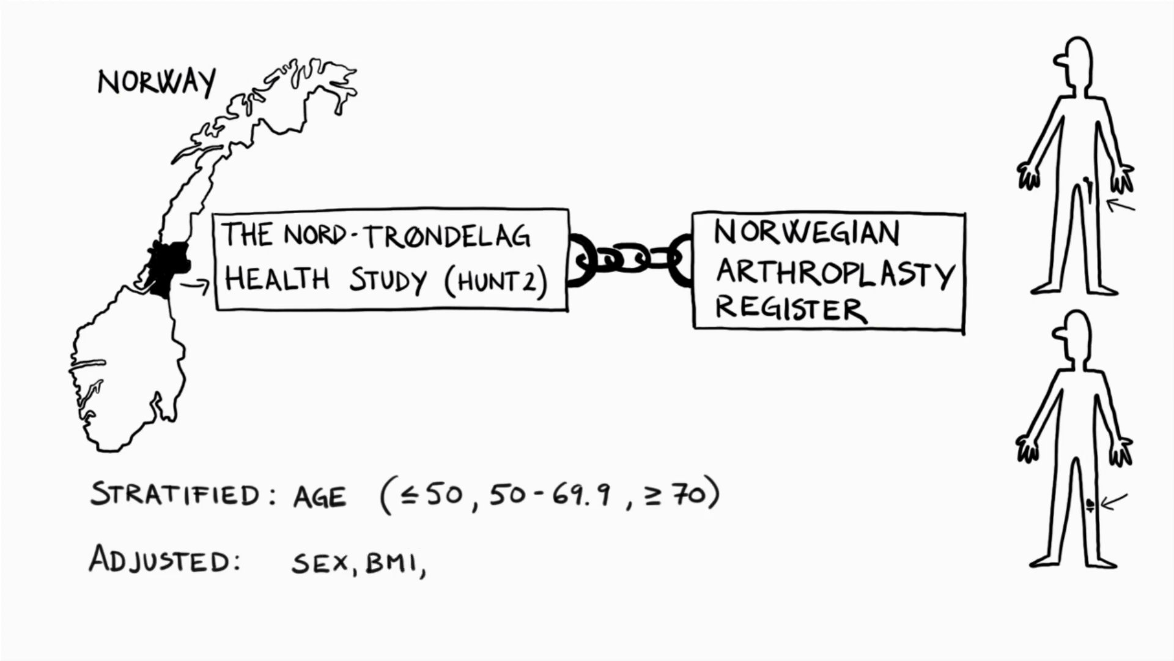
text(SMOKING, PHYSIC.)
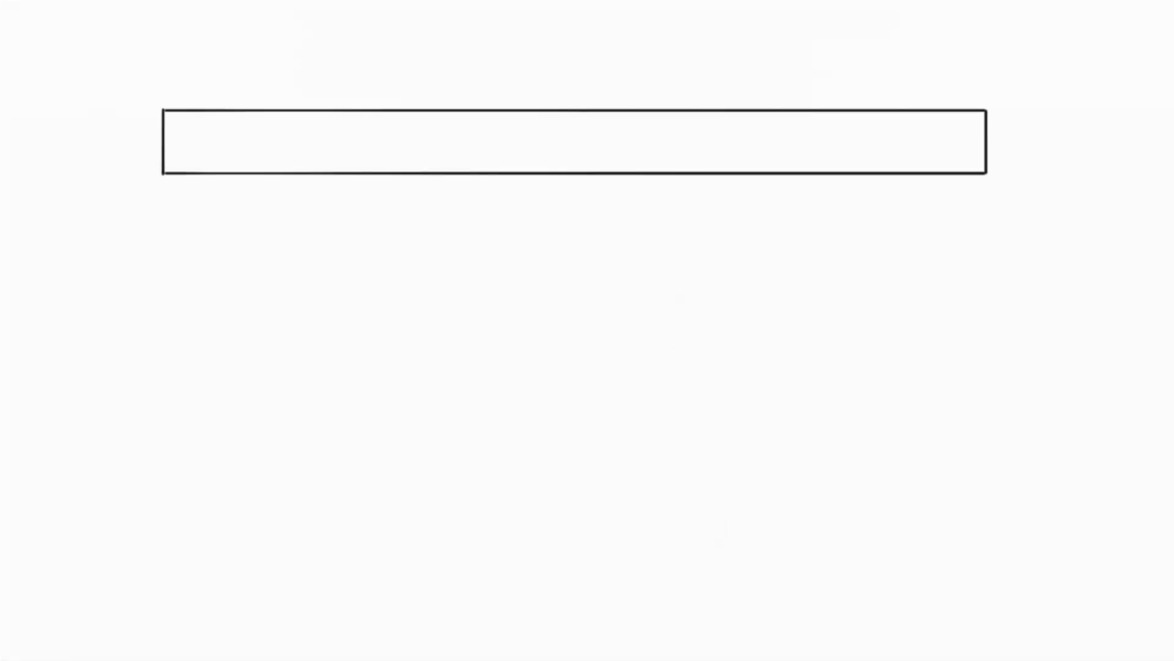
Enter 62661 while building the THR/TKR risk-factor table with three age-group columns.
text(62661)
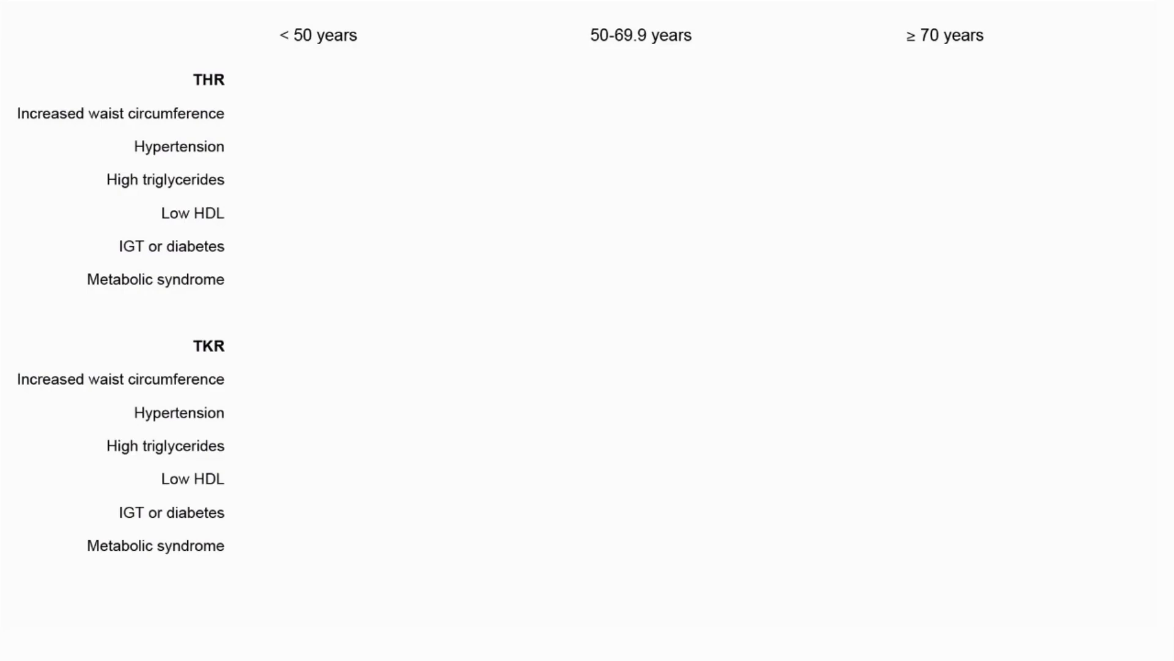
Draw hazard ratio forest plots per age group, switch to the second set, reveal all estimates.
drag(177, 79, 244, 78)
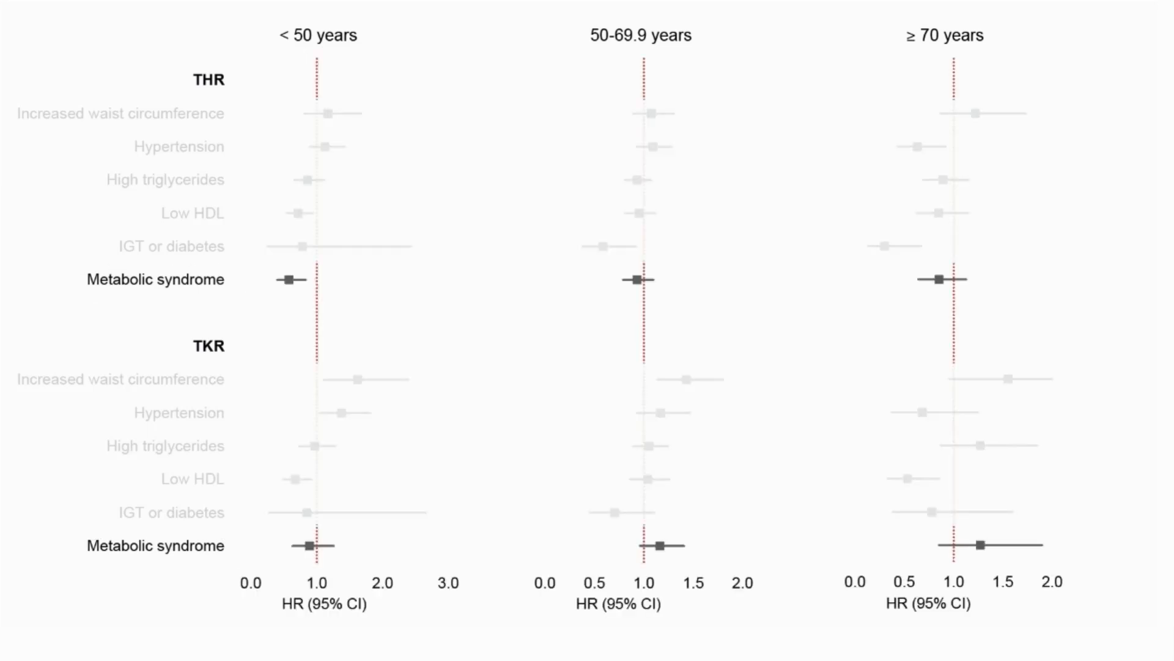
drag(599, 279, 663, 279)
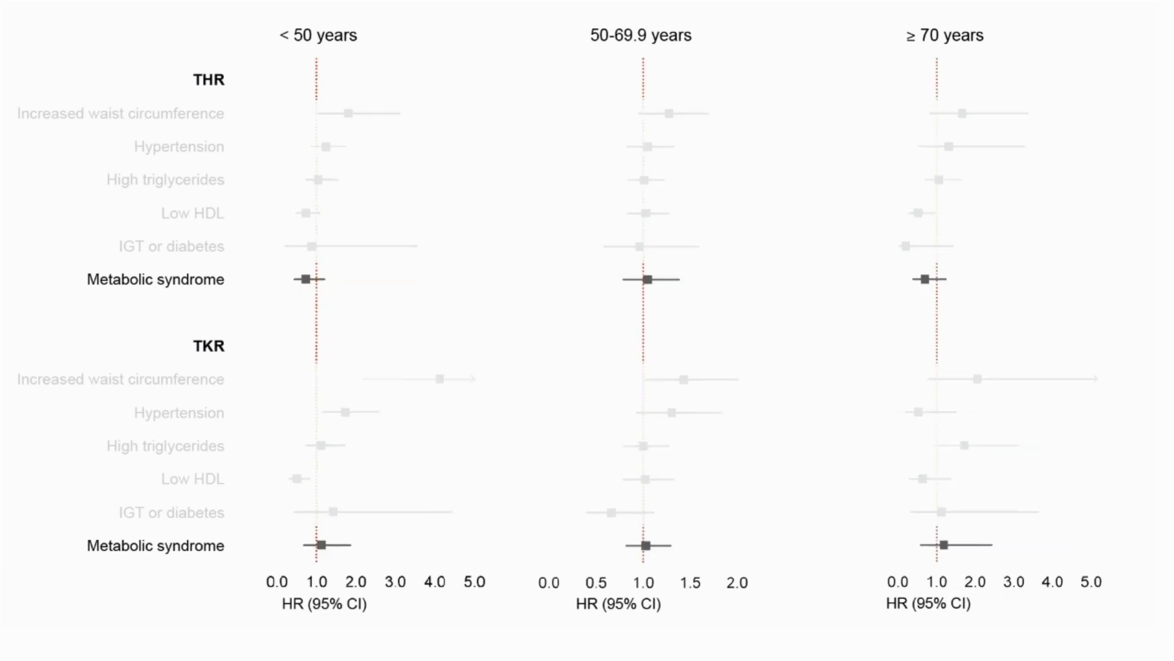
drag(270, 281, 330, 281)
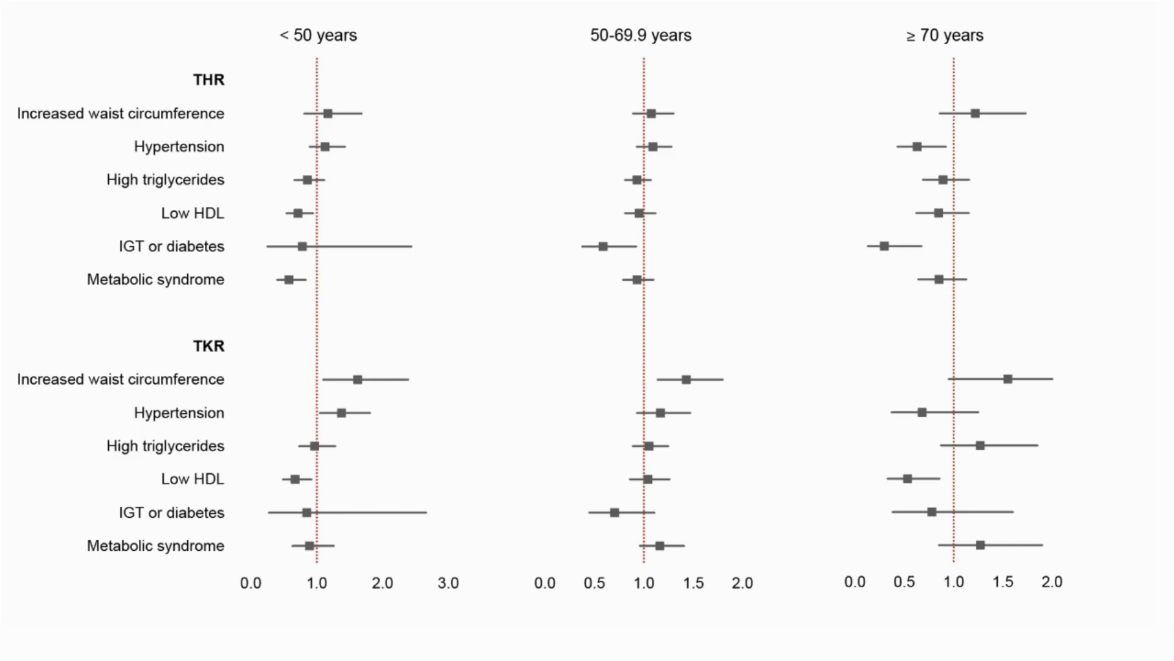
Circle the TKR increased waist circumference estimates in the under-50 and 50-69.9 columns.
drag(307, 378, 420, 378)
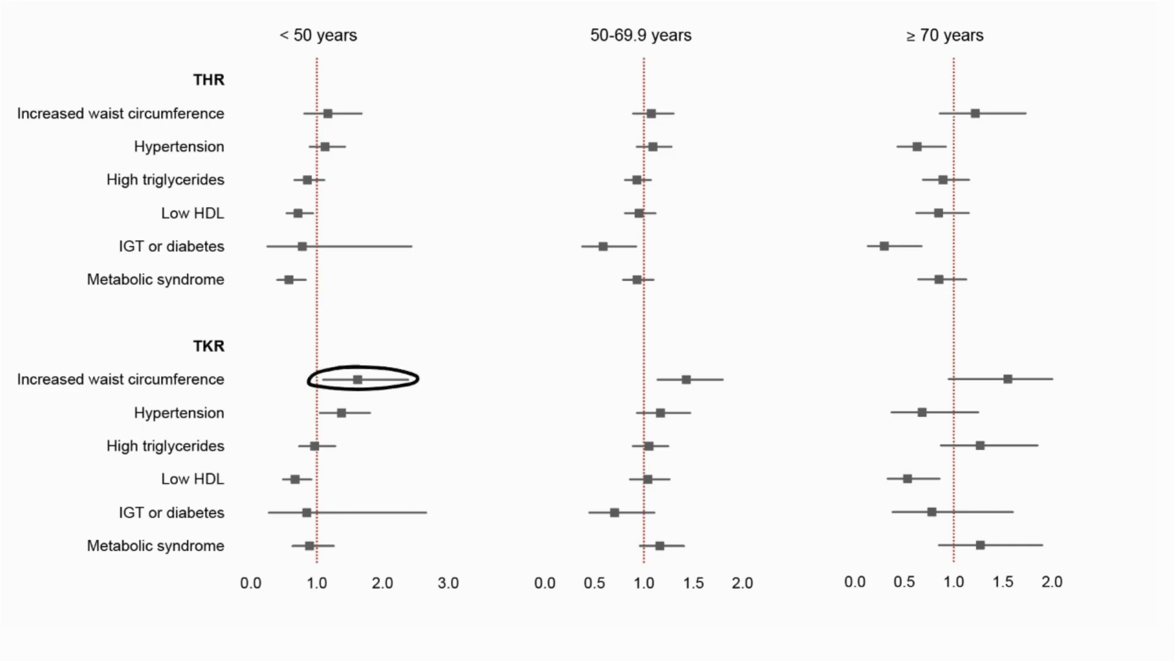
drag(640, 378, 741, 378)
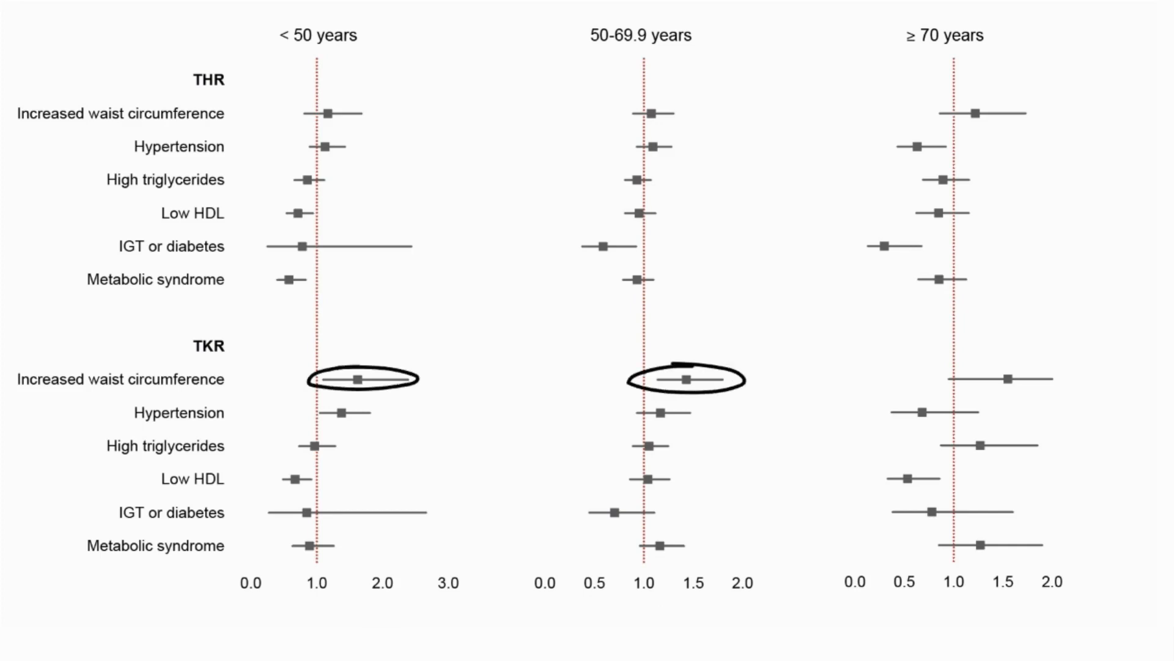